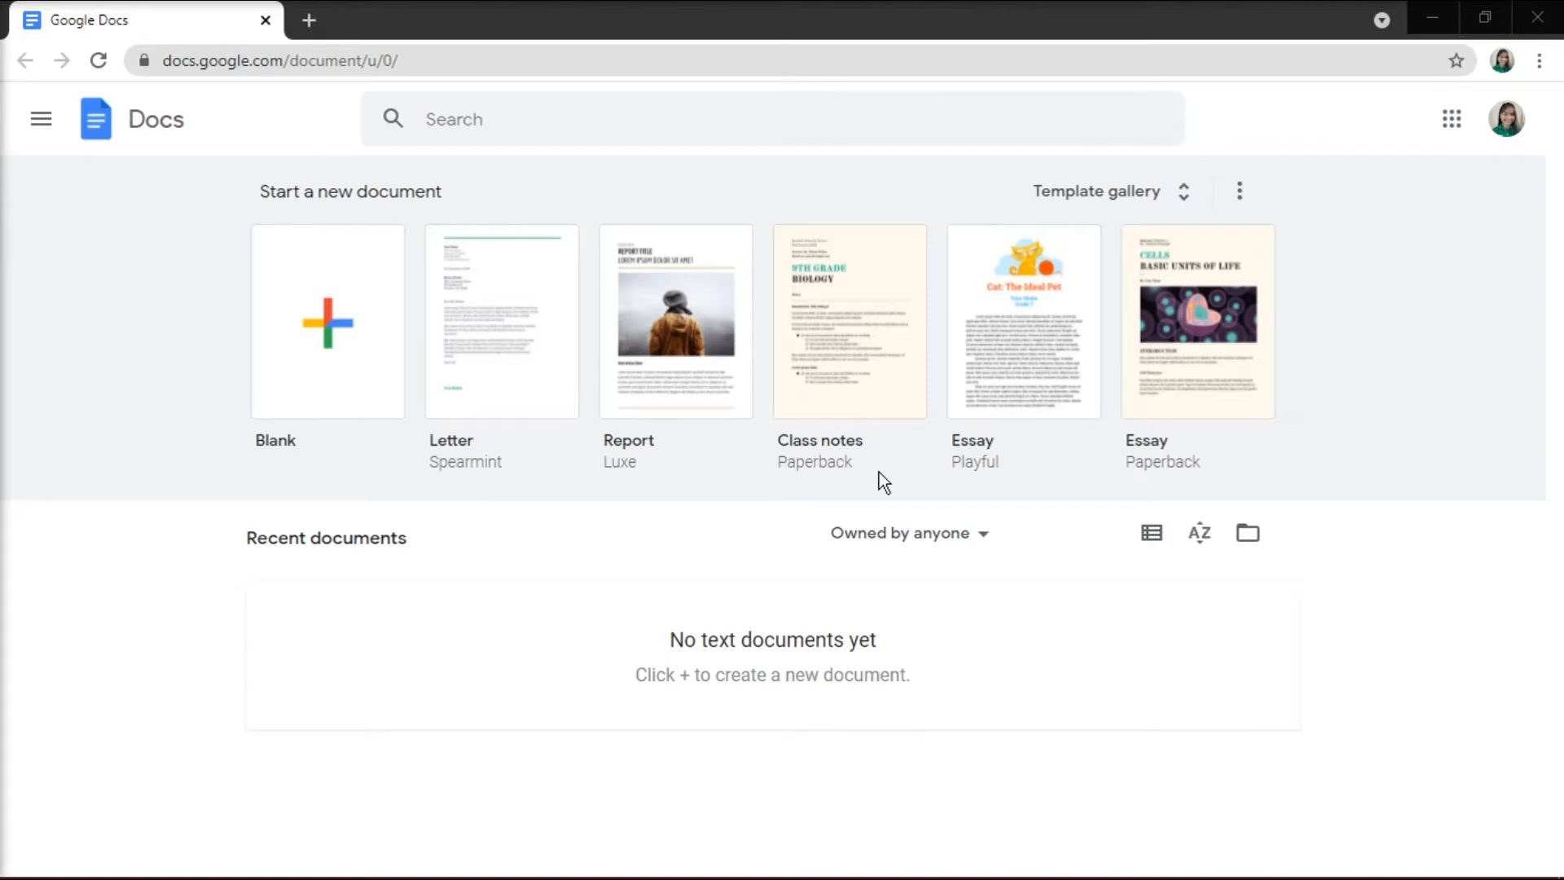
mouse_move(1145, 217)
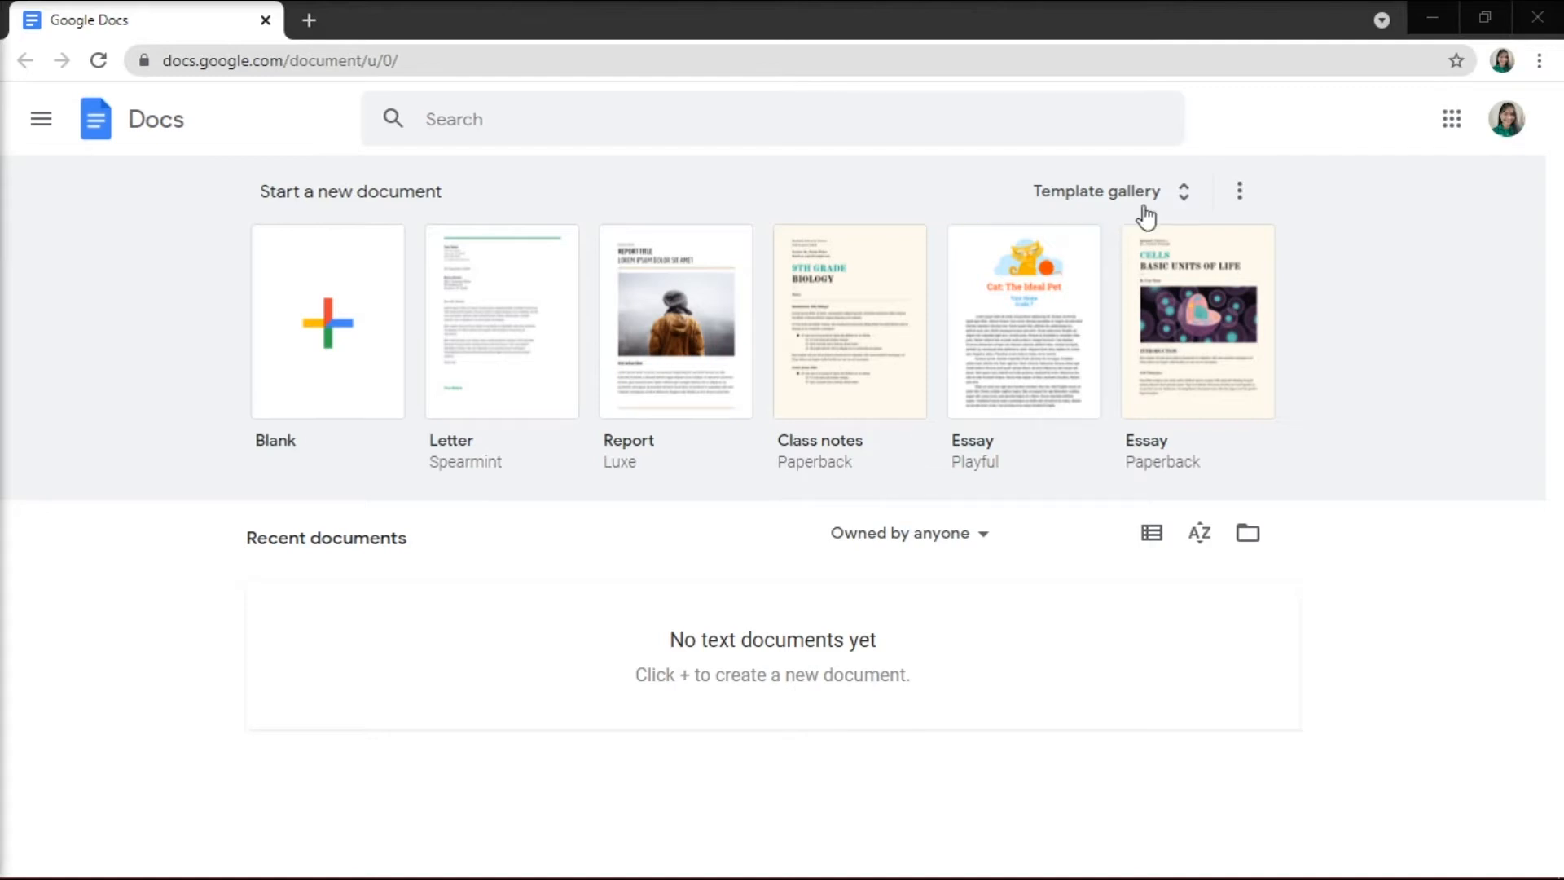
Expand the Docs home page to show the full template gallery
left_click(1097, 190)
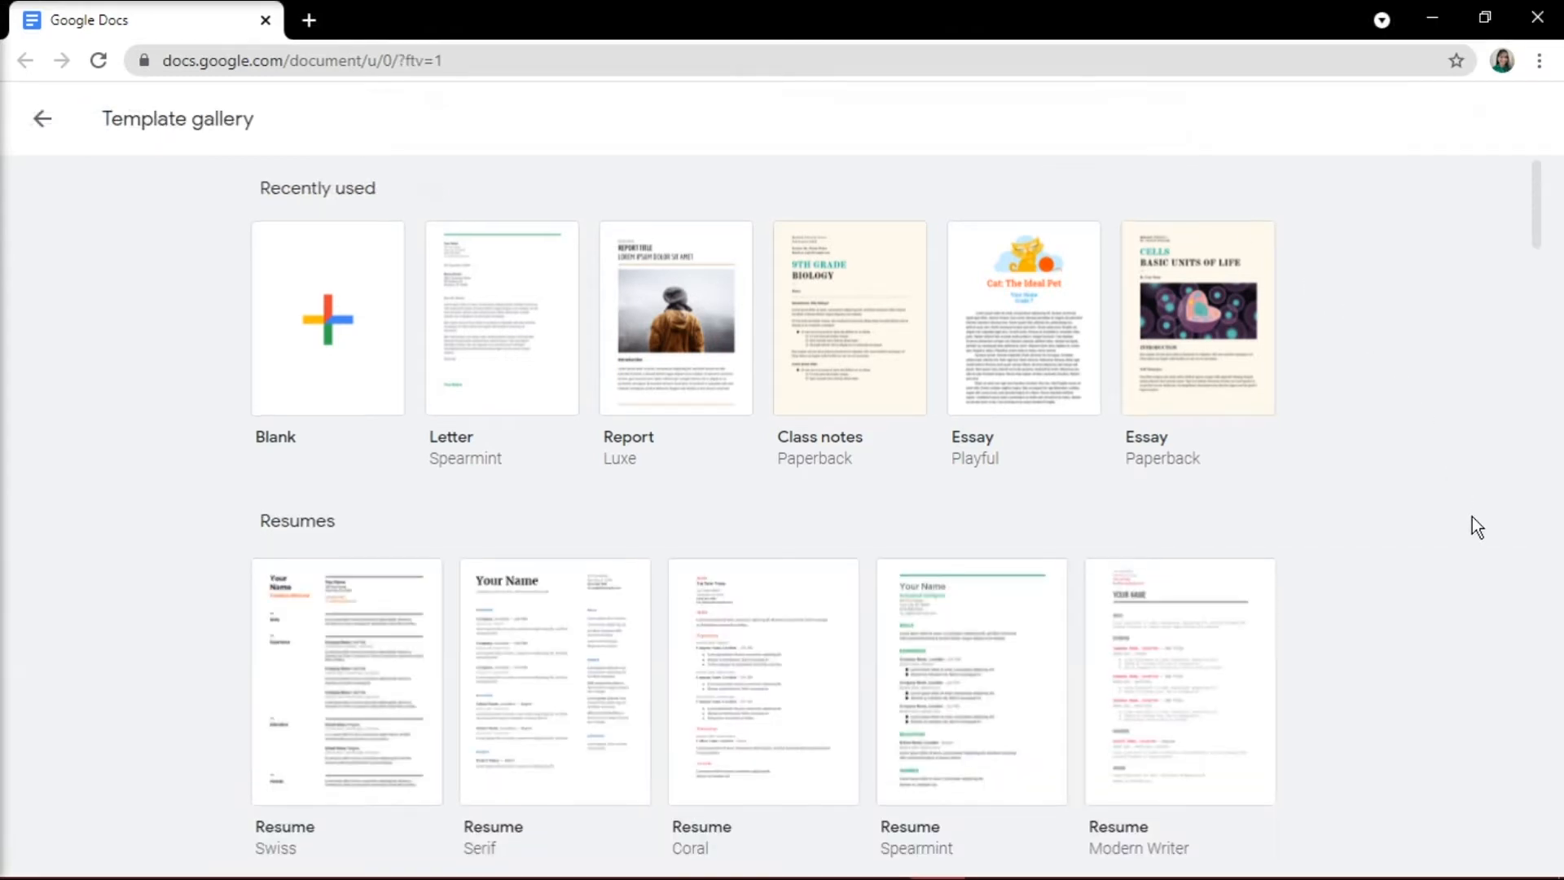
Scroll down the template gallery toward the Resumes section
scroll("down", 3)
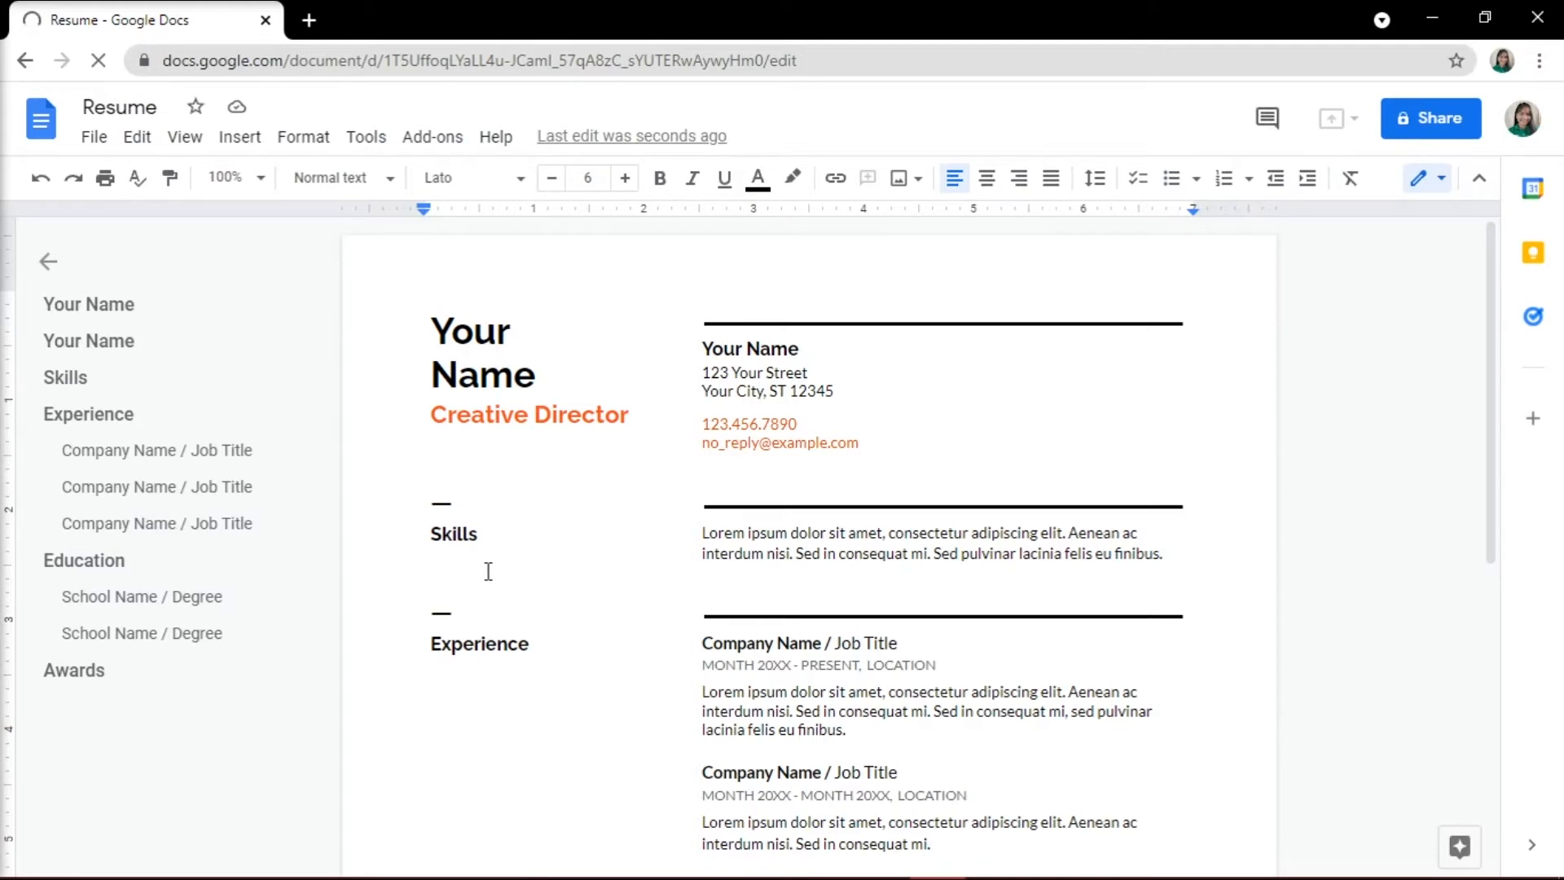
scroll("down", 3)
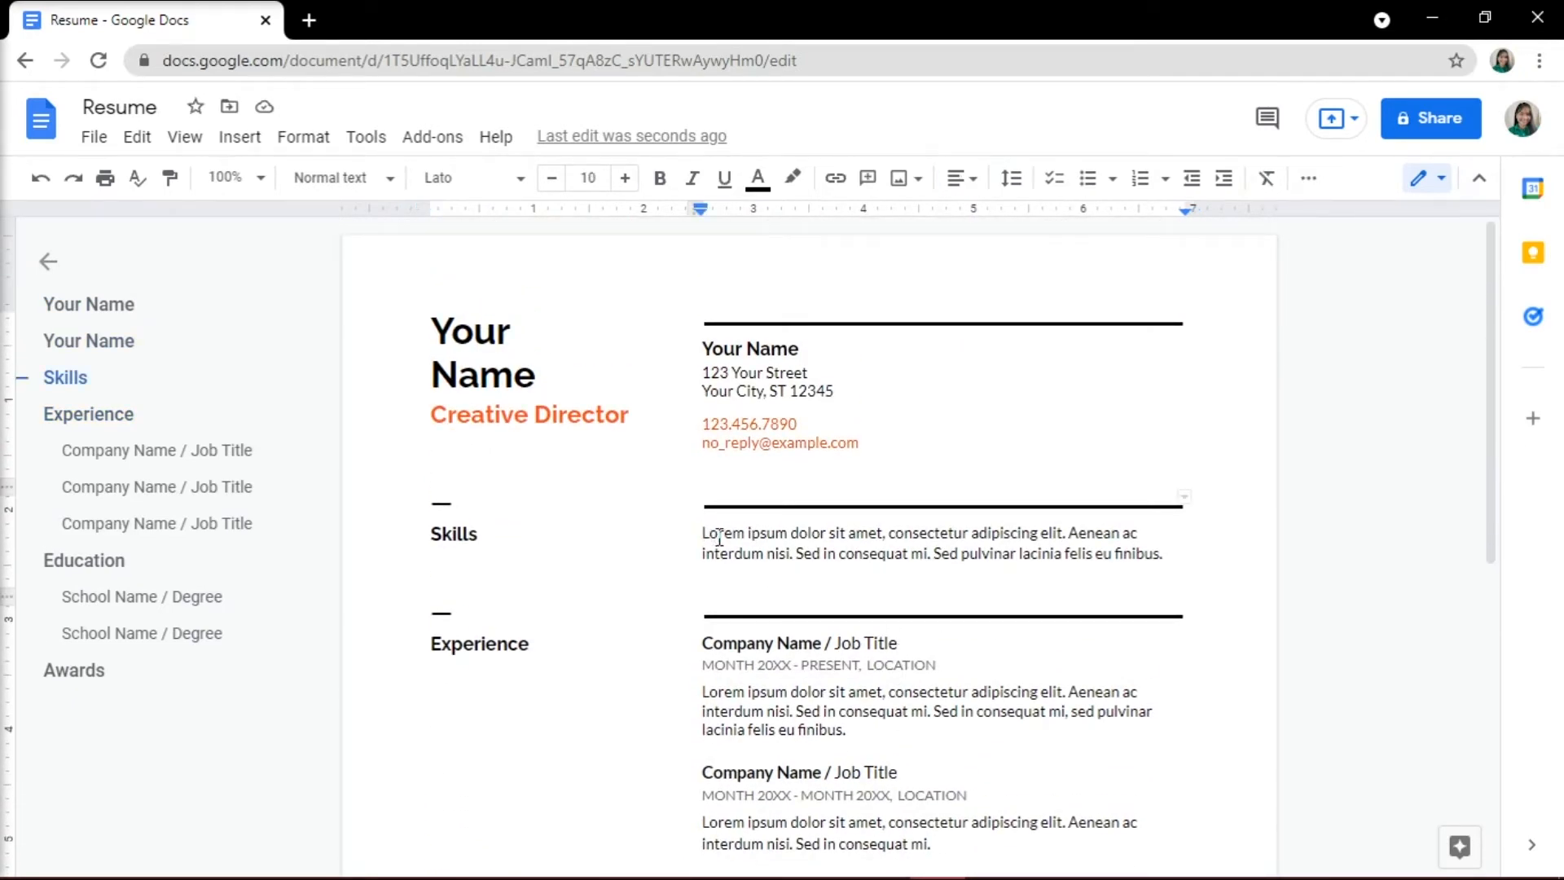
left_click(703, 533)
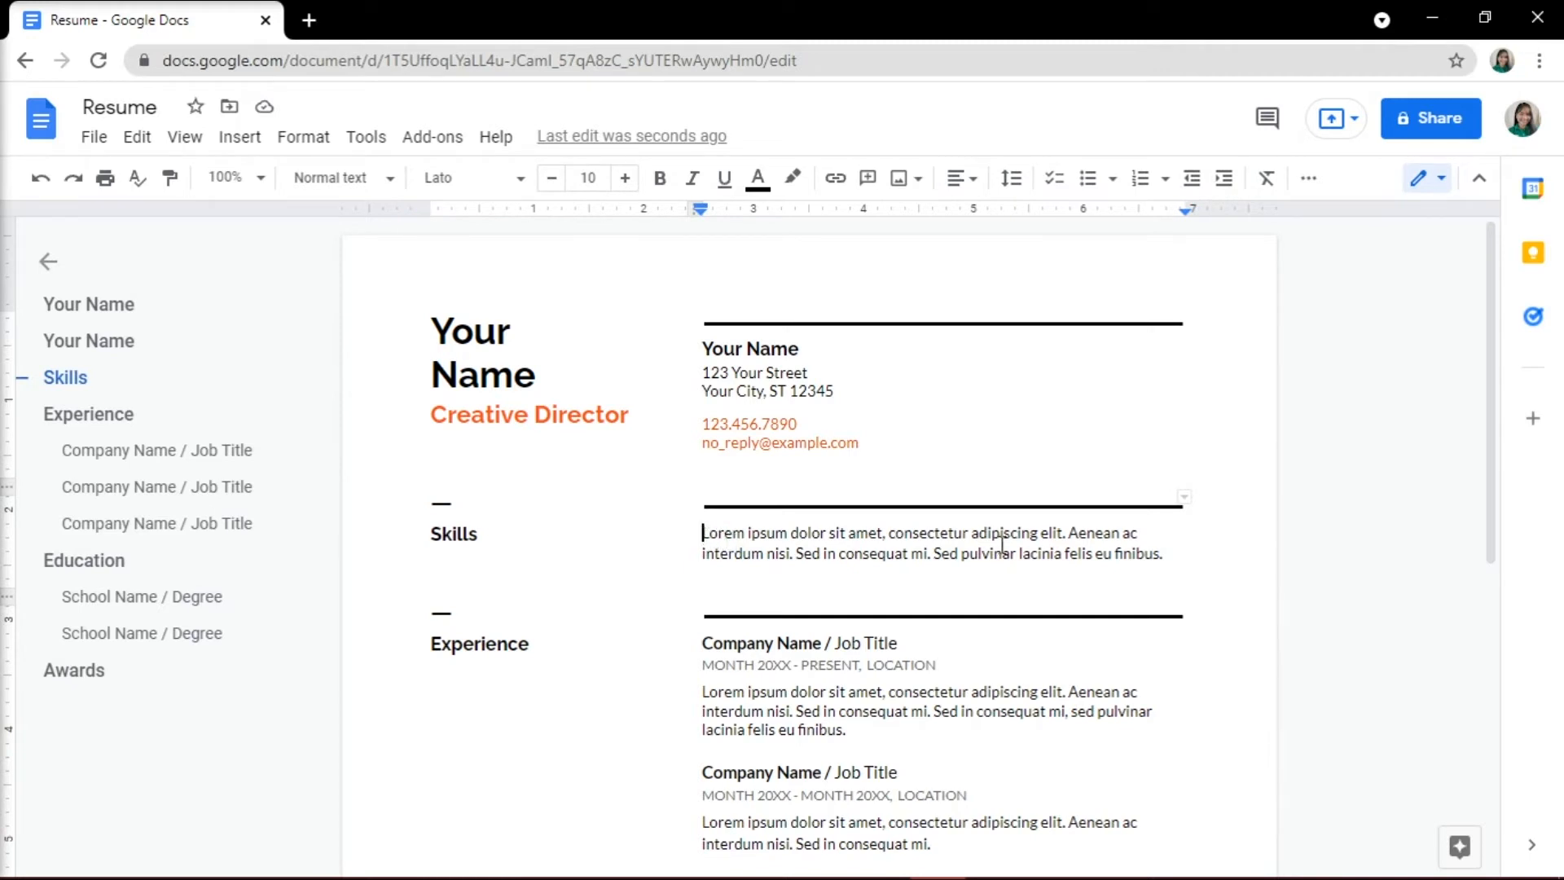
left_click_drag(703, 532, 1161, 554)
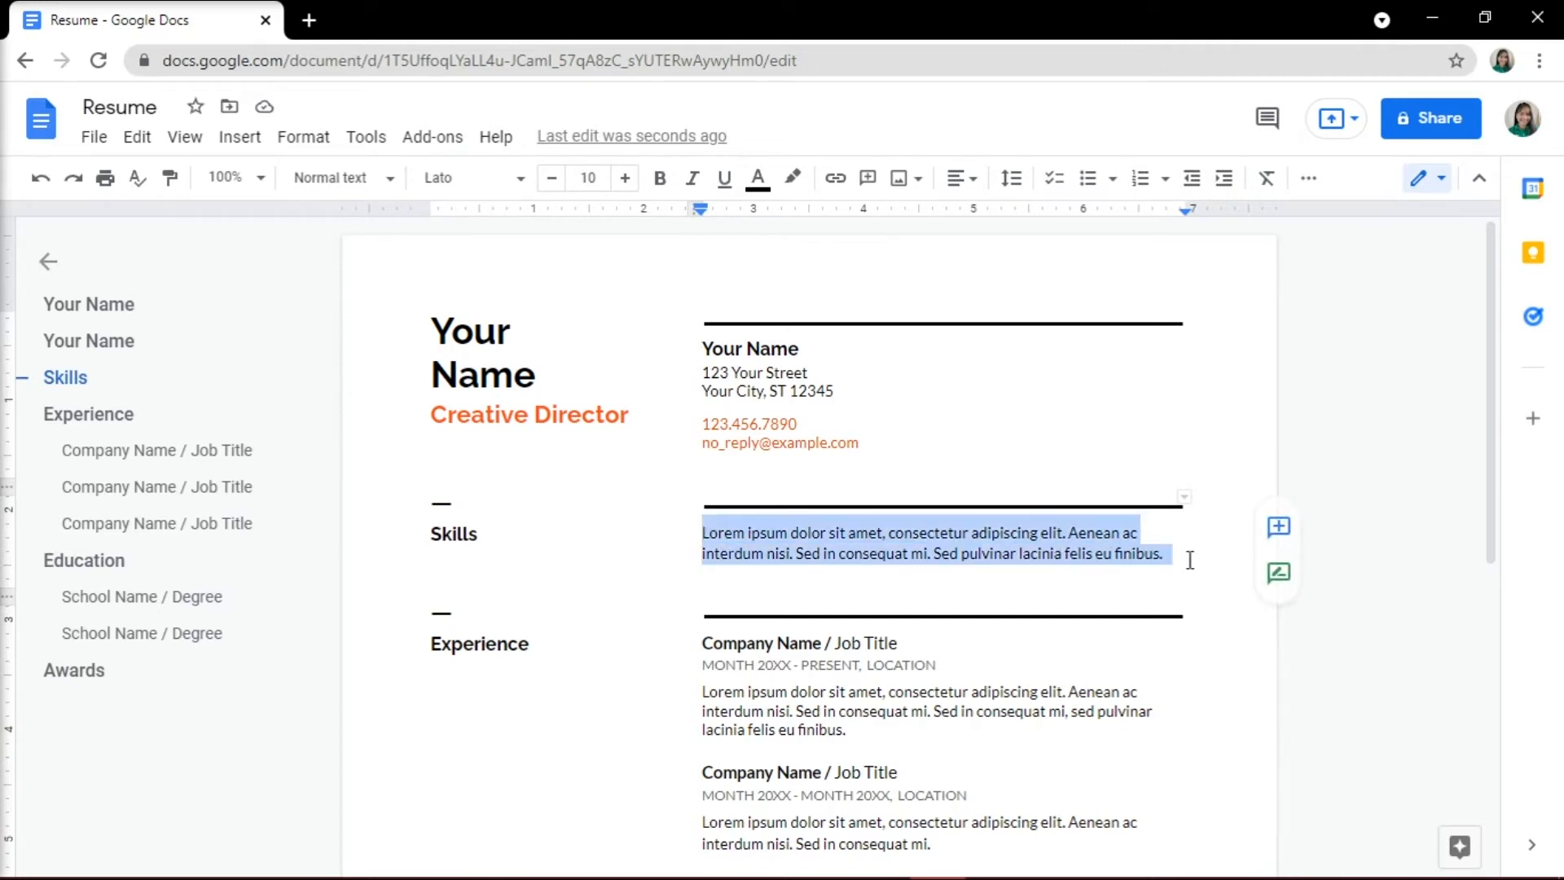
left_click(703, 544)
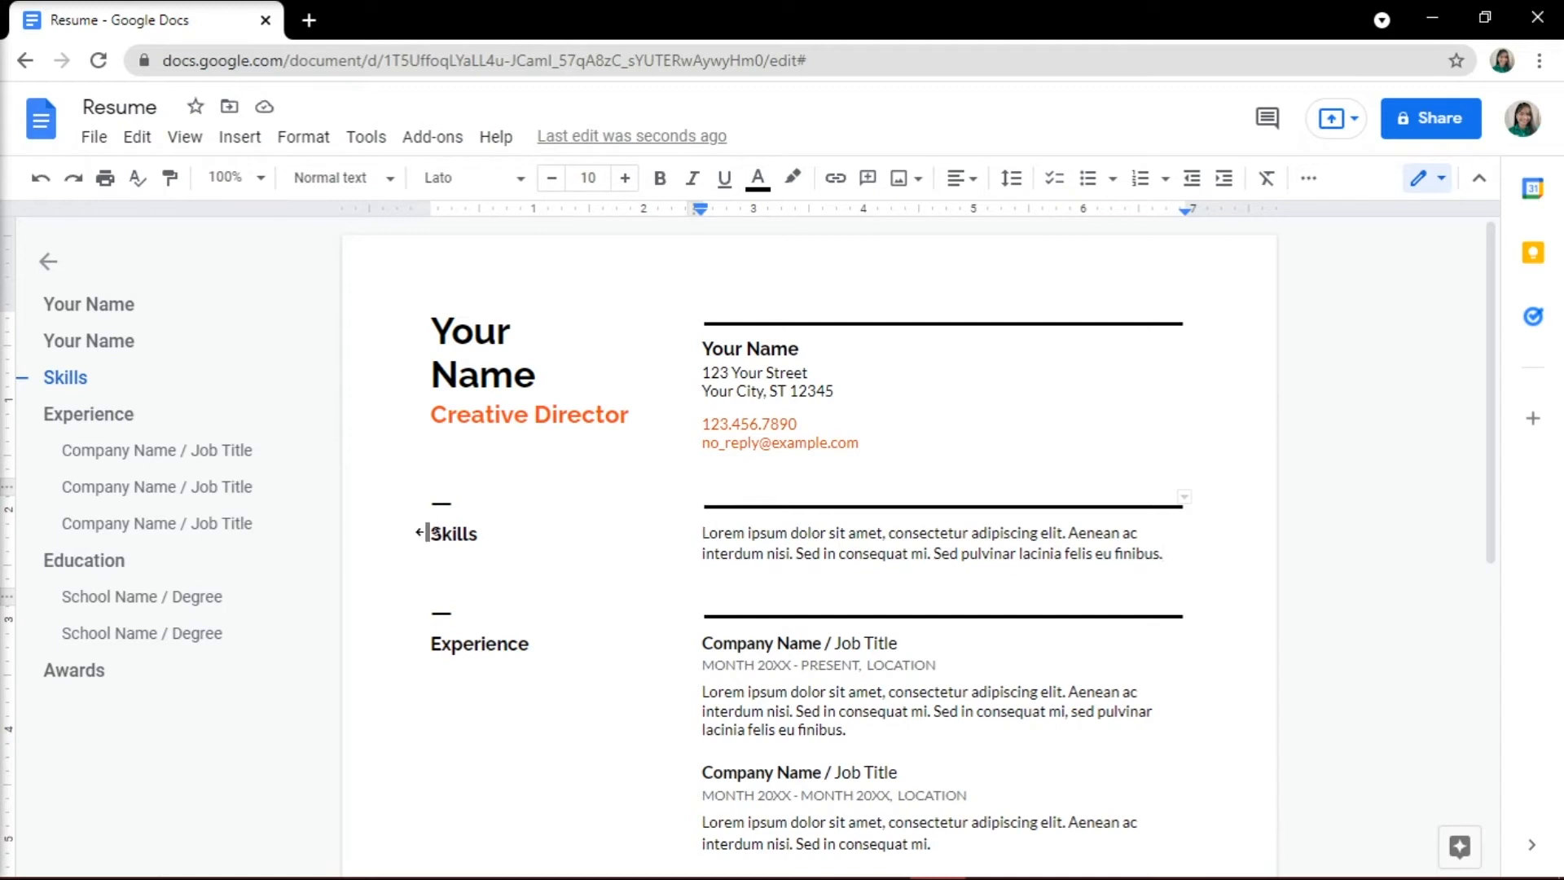
Set both the Skills and Experience headings in the Oswald font
double_click(450, 533)
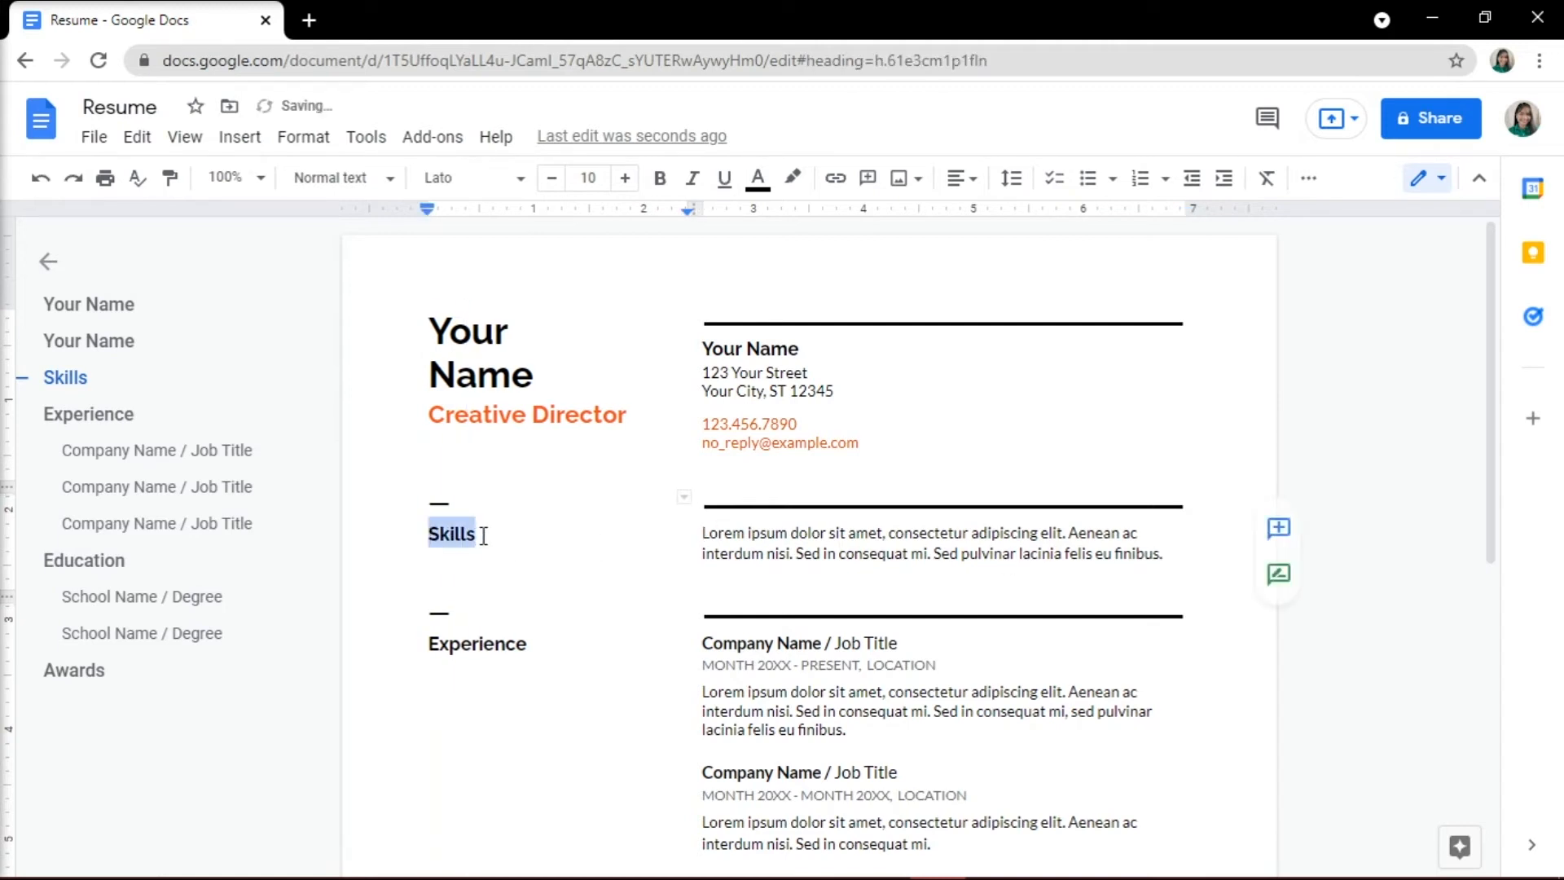
left_click(517, 177)
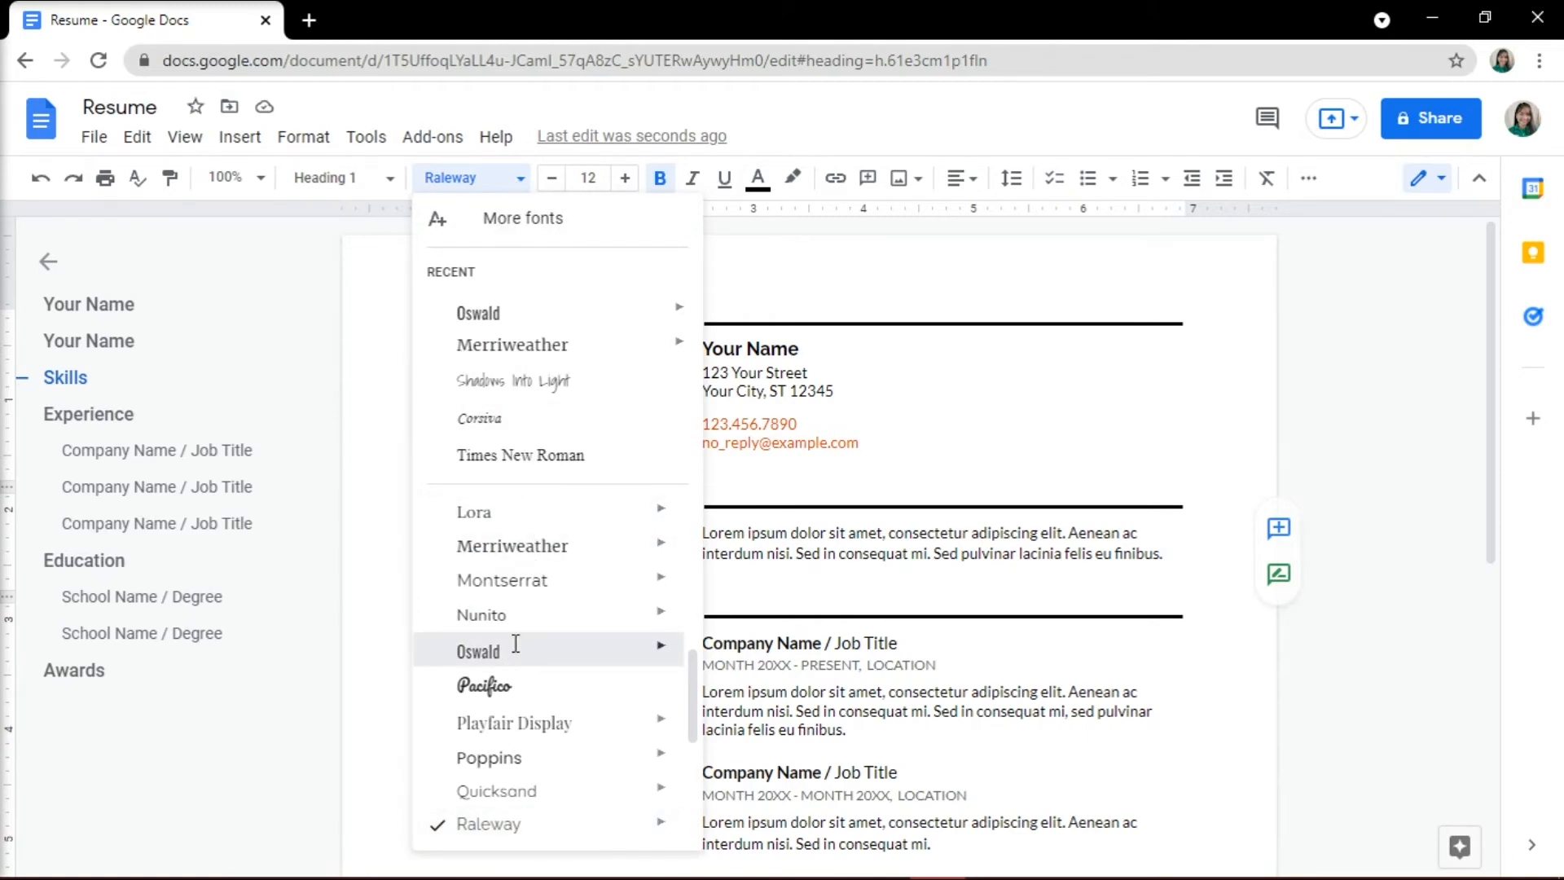
left_click(478, 650)
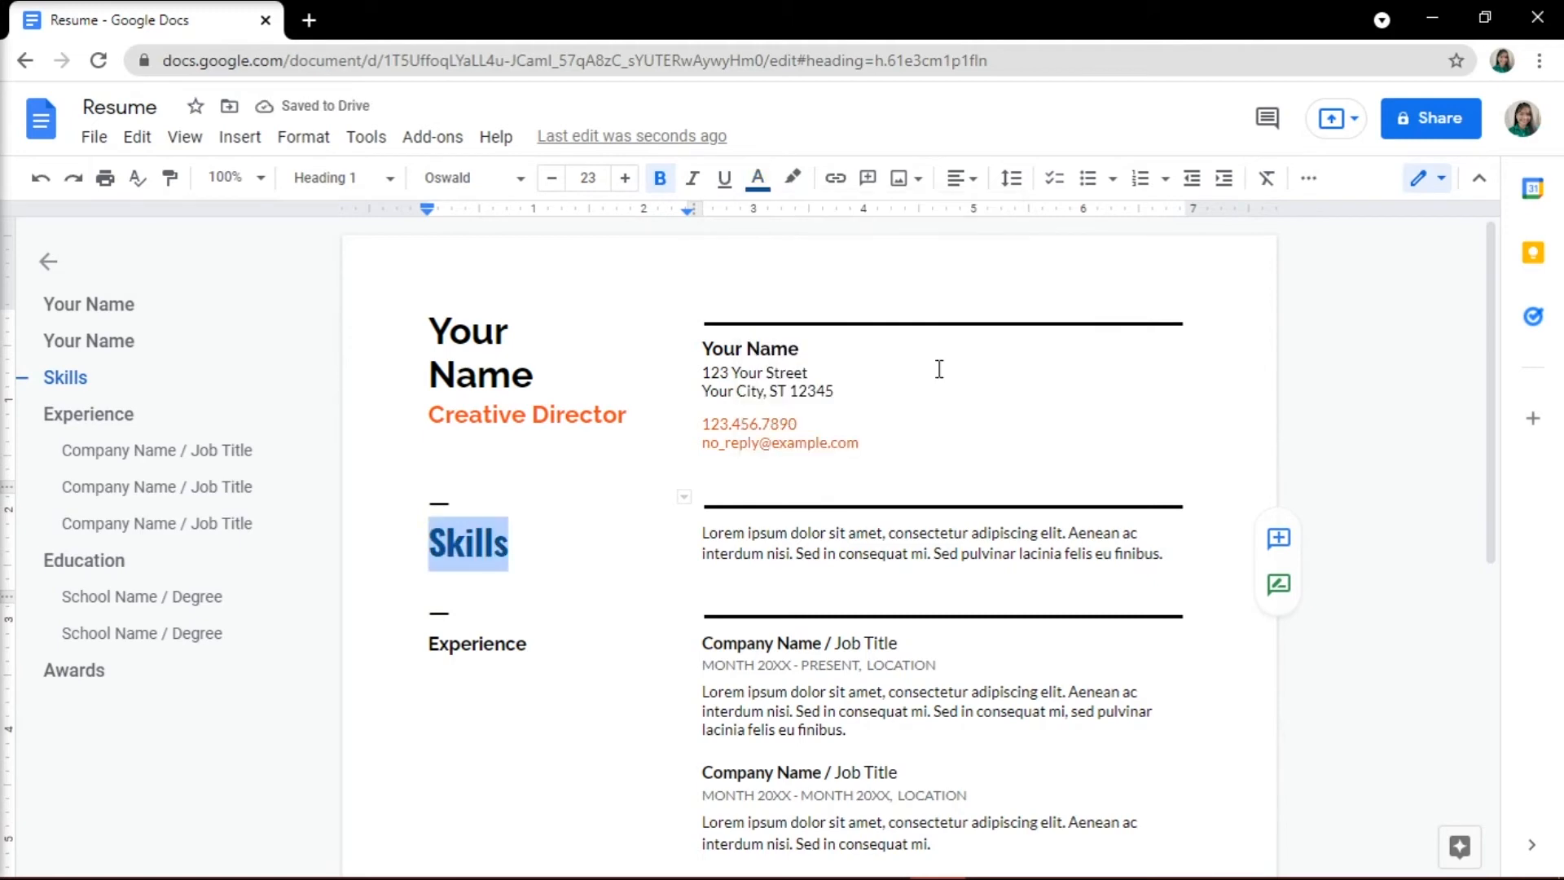
left_click(469, 177)
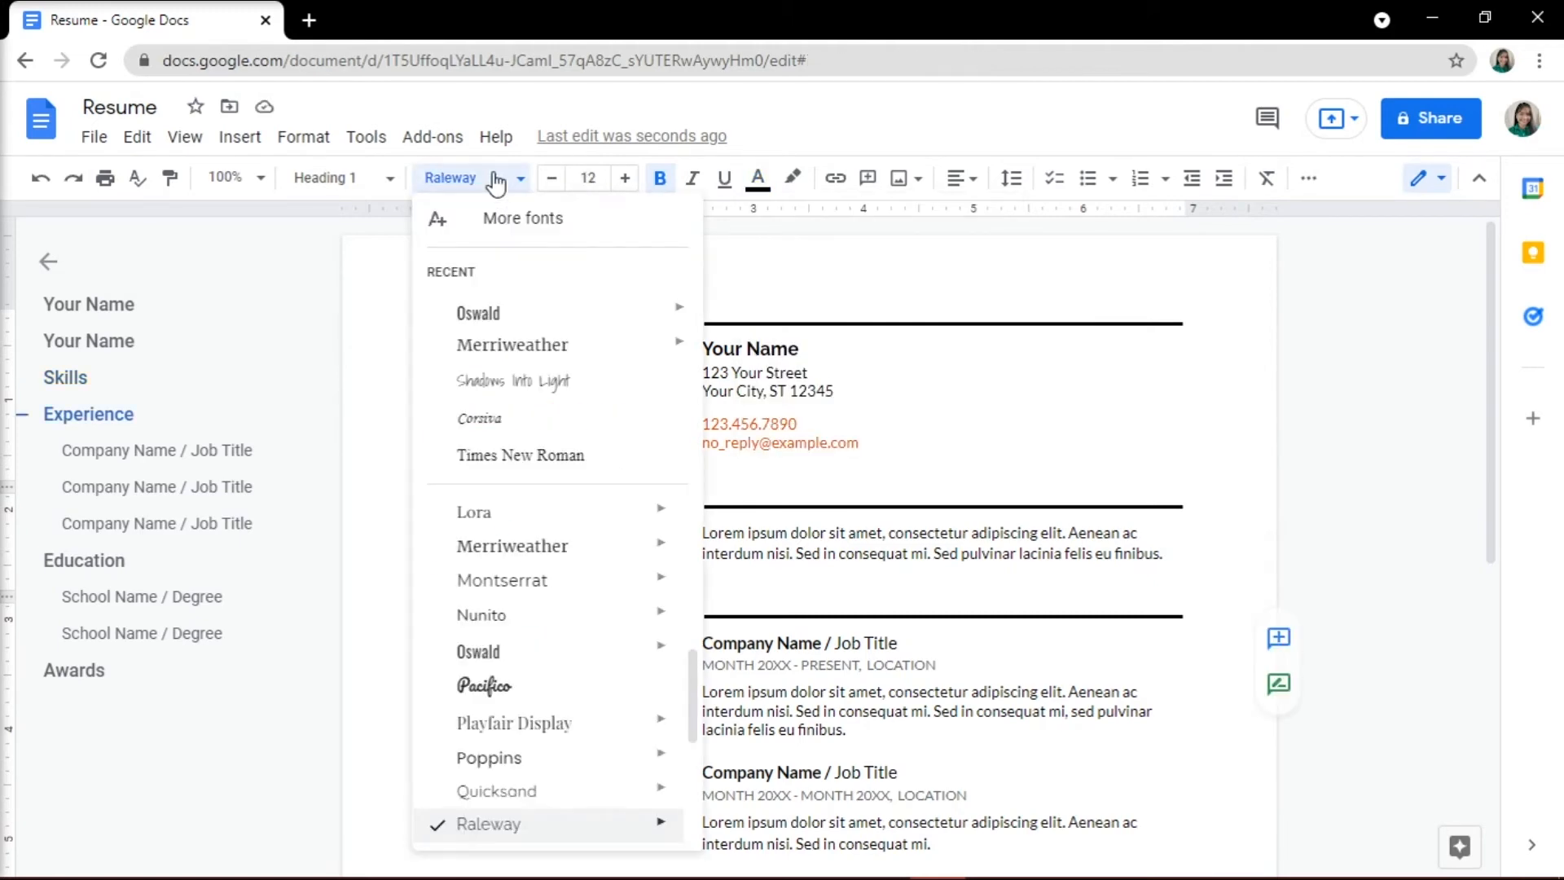
left_click(479, 652)
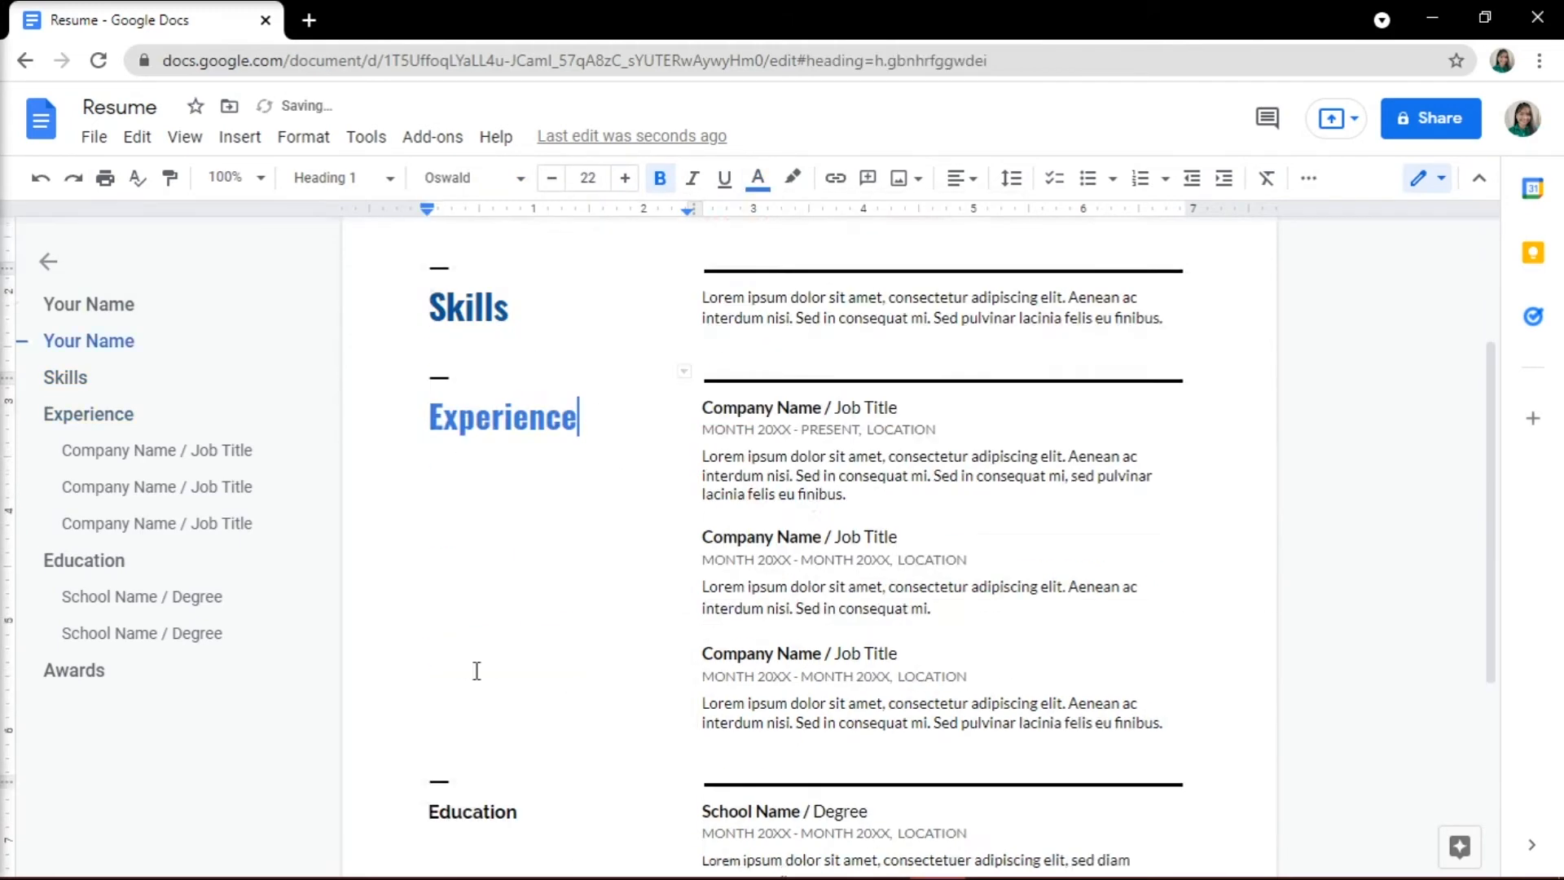
Colour the Experience heading blue
left_click(757, 178)
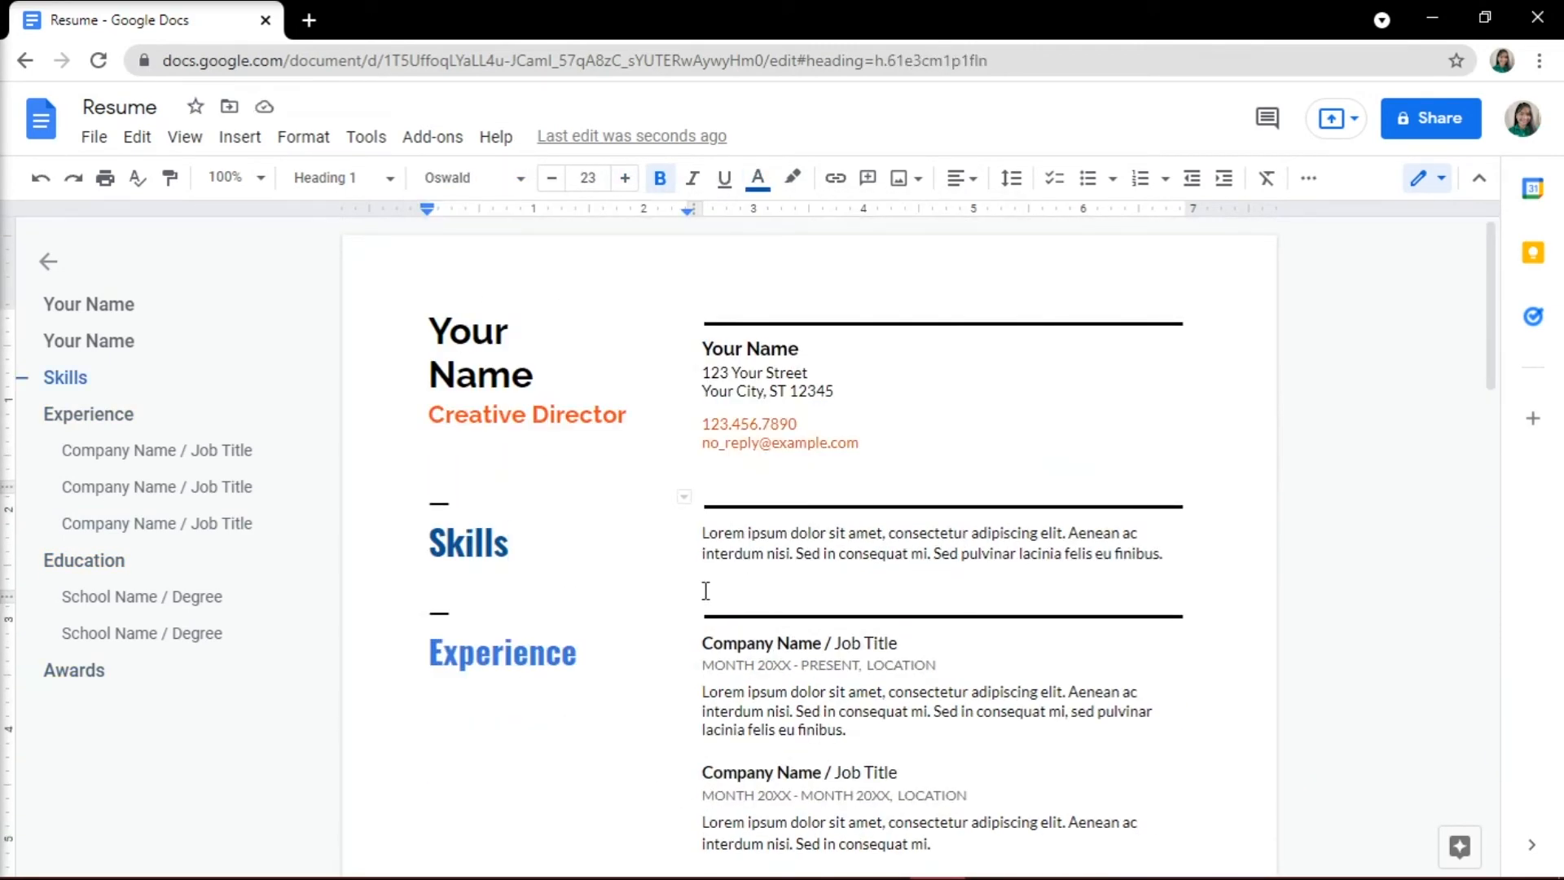
left_click(93, 137)
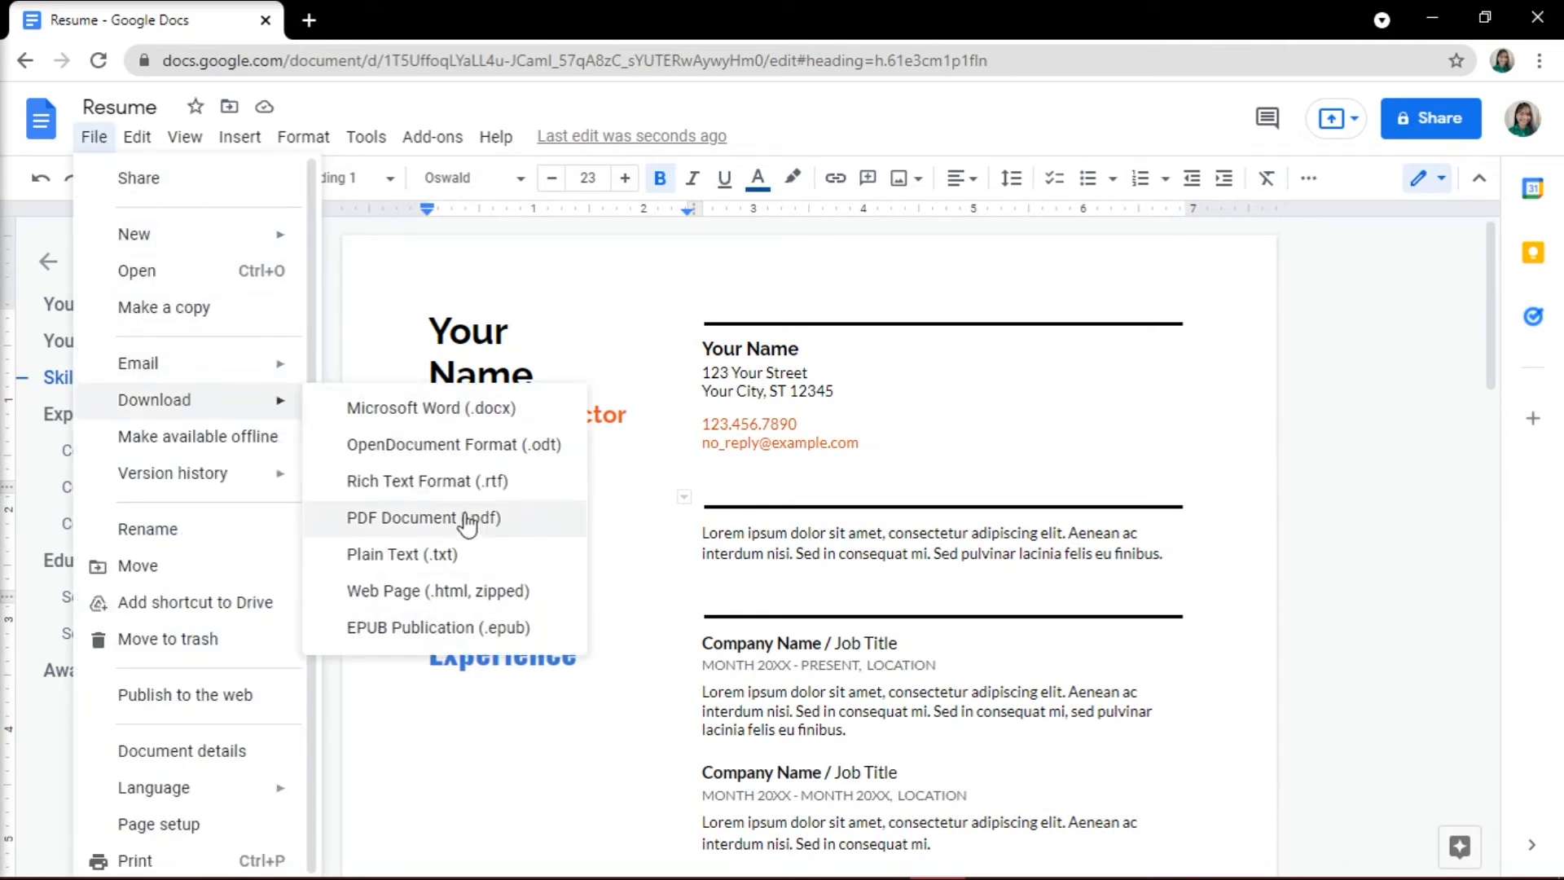
left_click(422, 519)
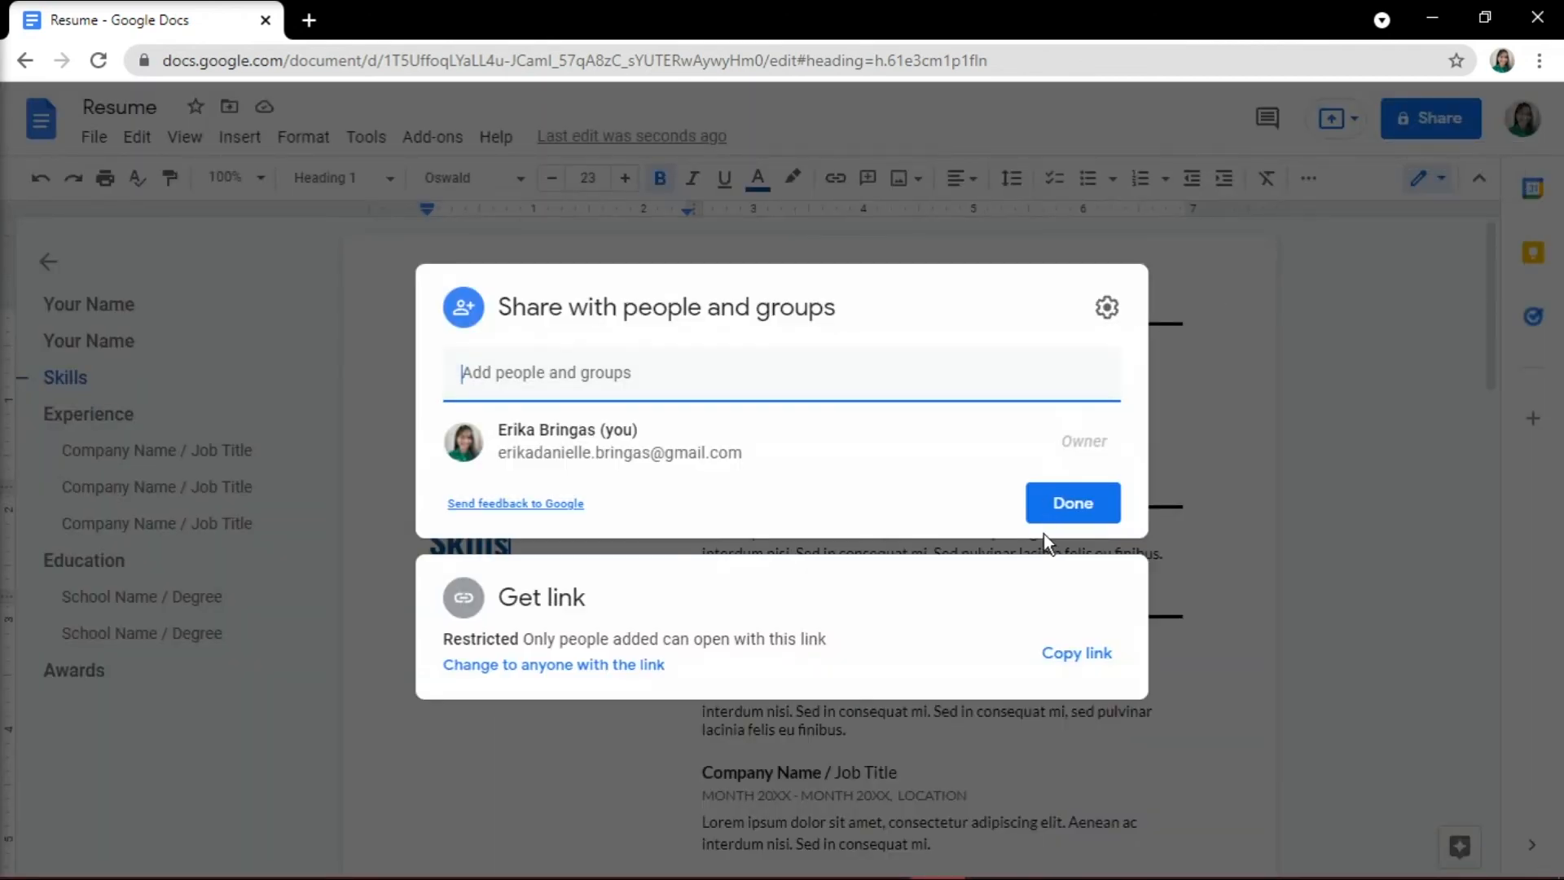
mouse_move(604, 679)
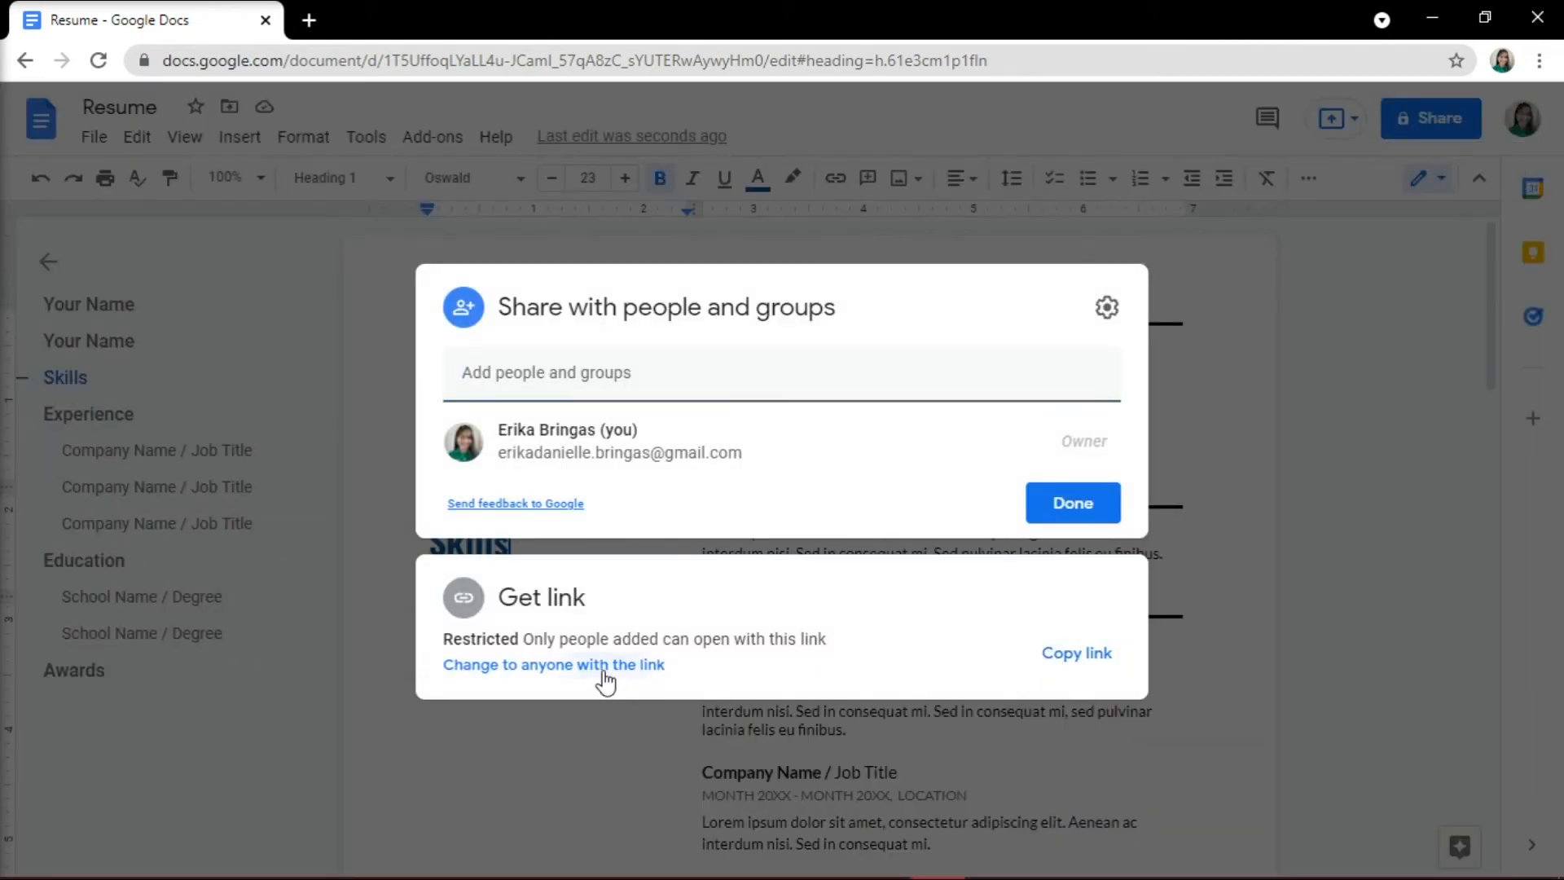
Change link sharing so anyone with the link can view the resume
left_click(554, 664)
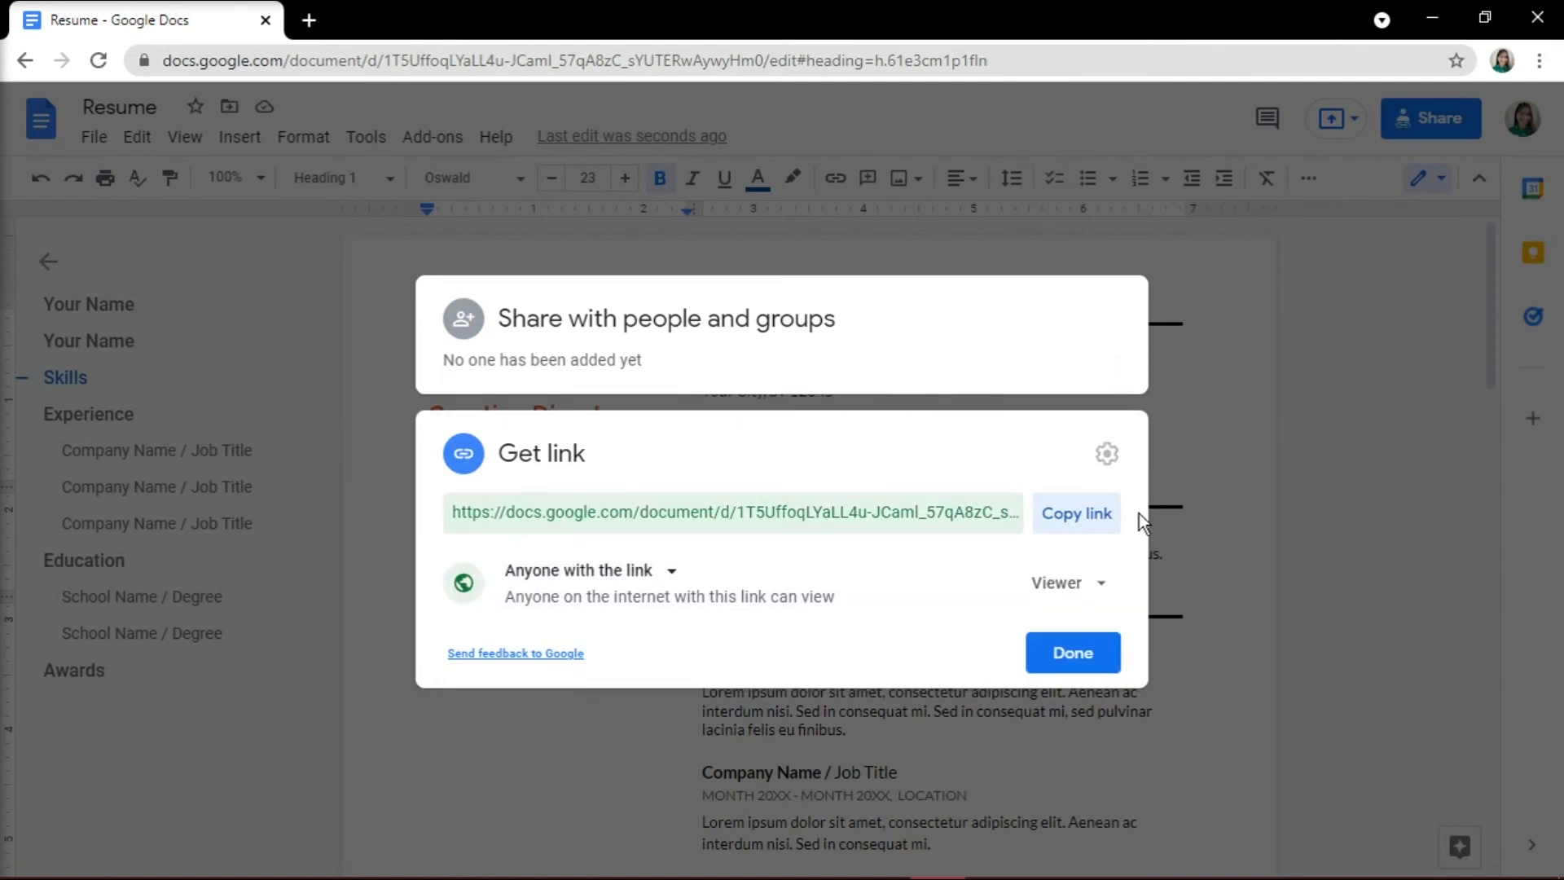